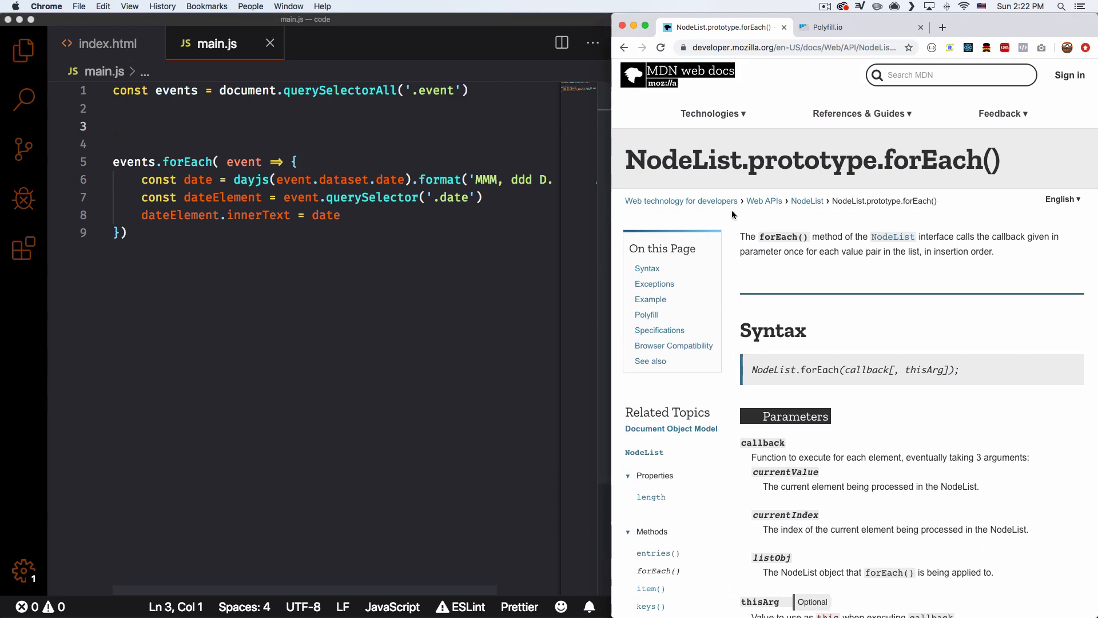
Scroll the MDN NodeList.prototype.forEach page down to its Polyfill code block.
scroll("down", 3)
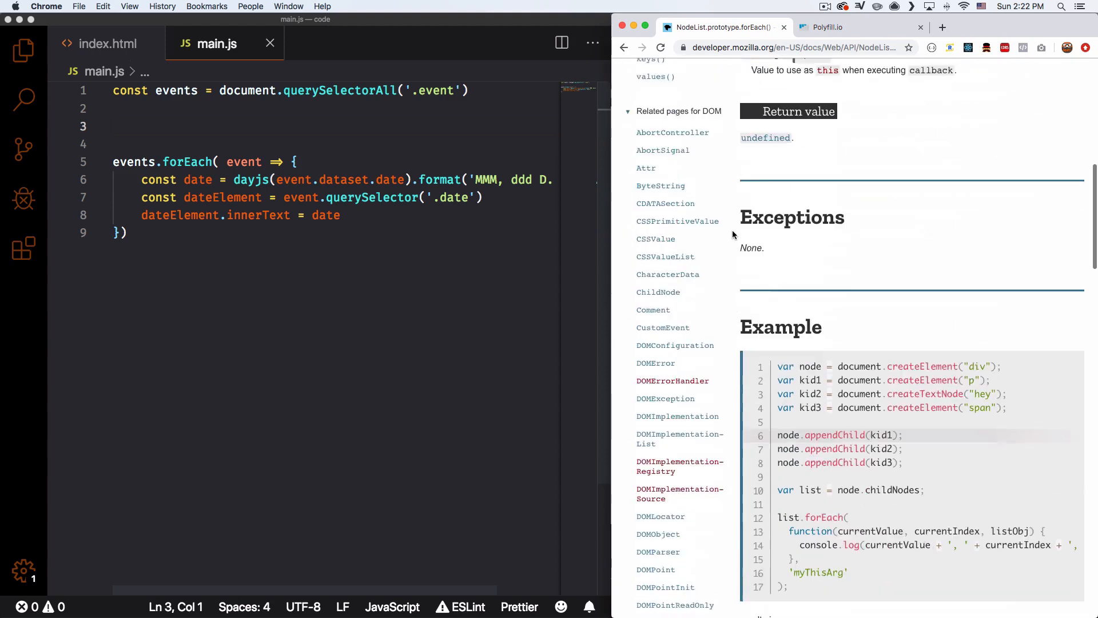
scroll("down", 3)
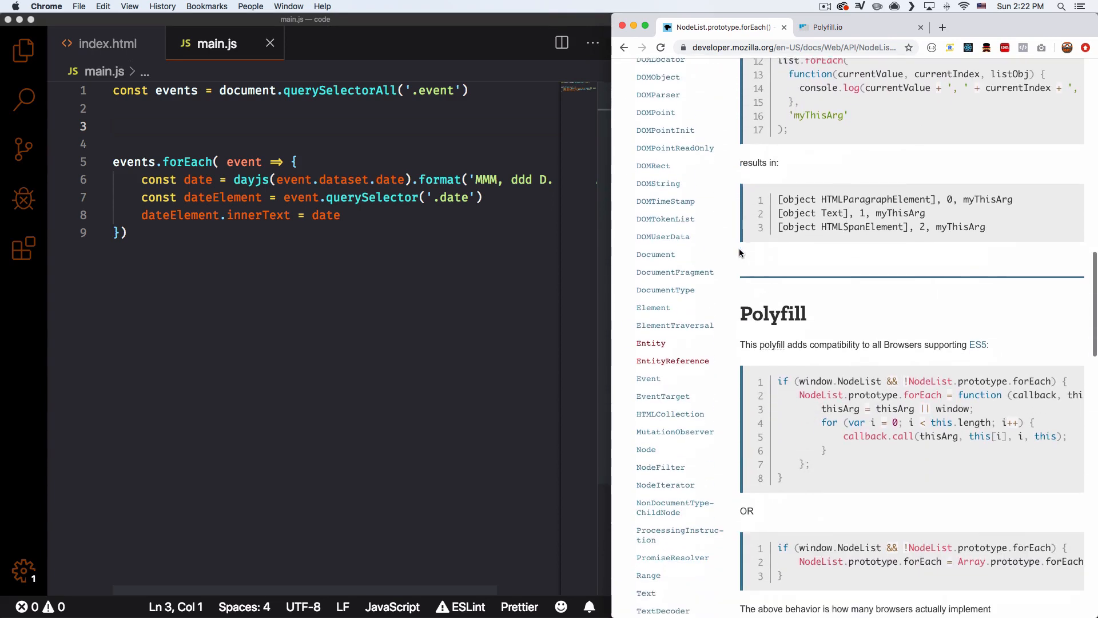
scroll("down", 3)
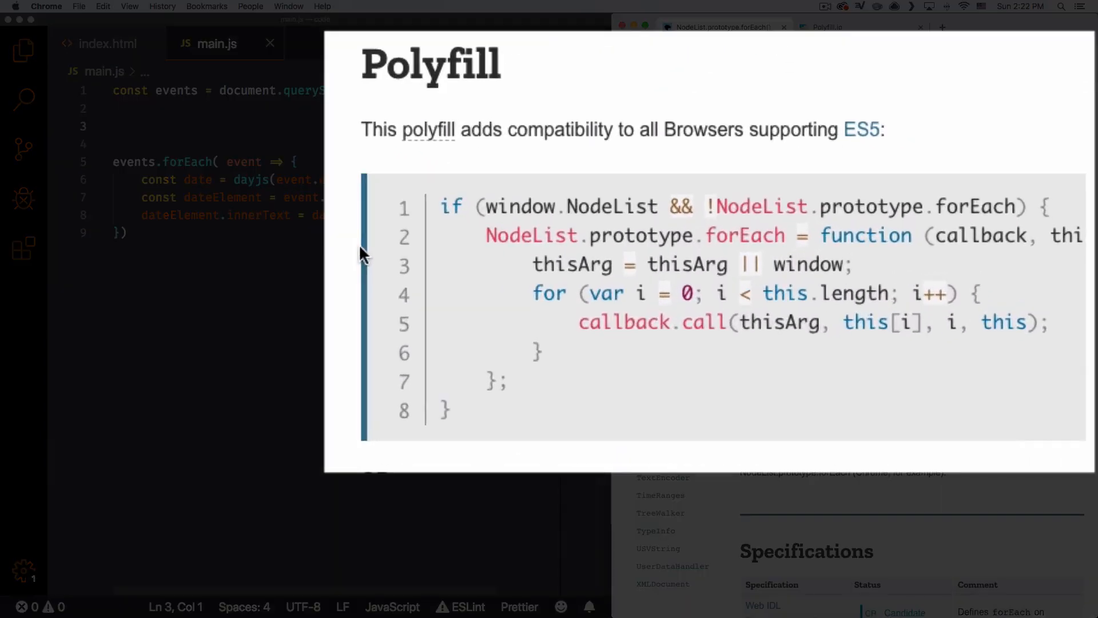
mouse_move(462, 420)
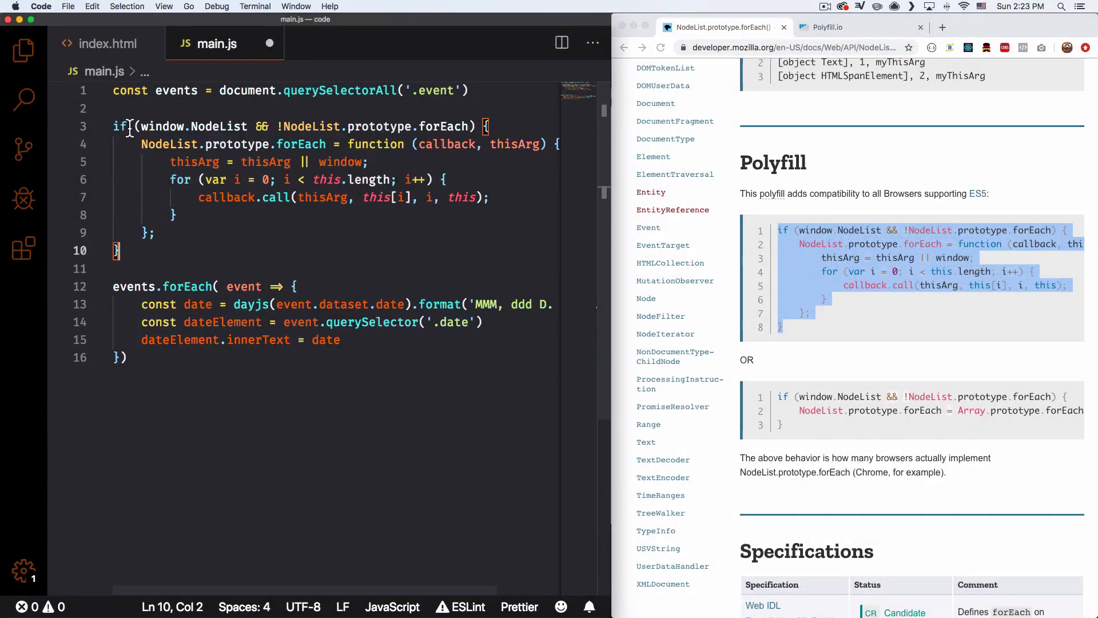
Save main.js with the NodeList forEach polyfill pasted above events.forEach.
key("cmd+s")
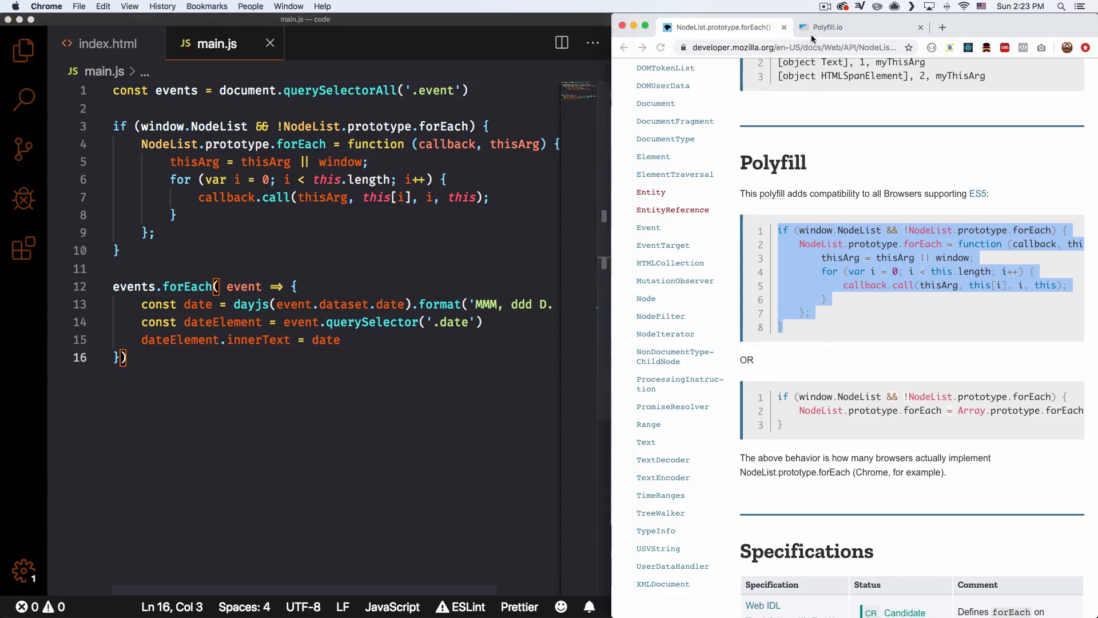
Show the Polyfill.io bundle as an HTML script tag instead of a URL.
left_click(830, 26)
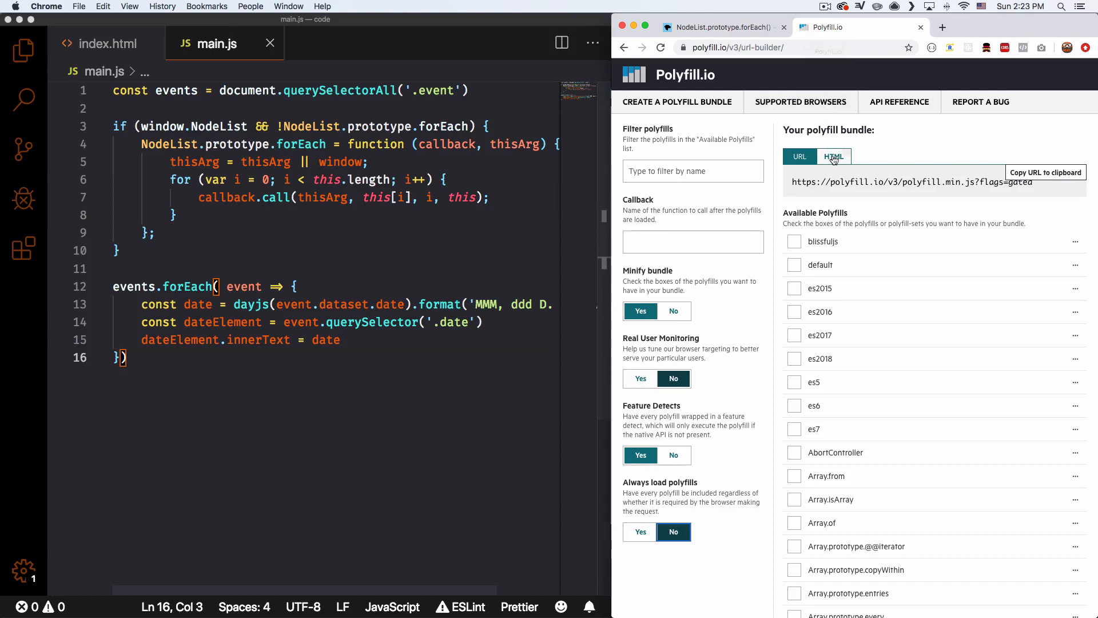
left_click(832, 155)
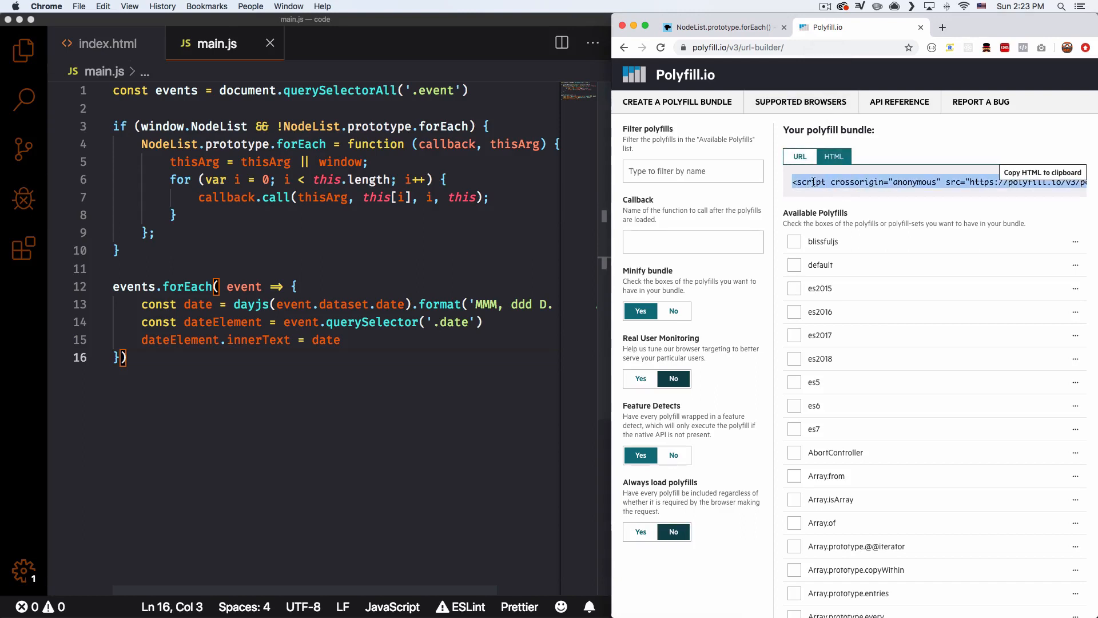